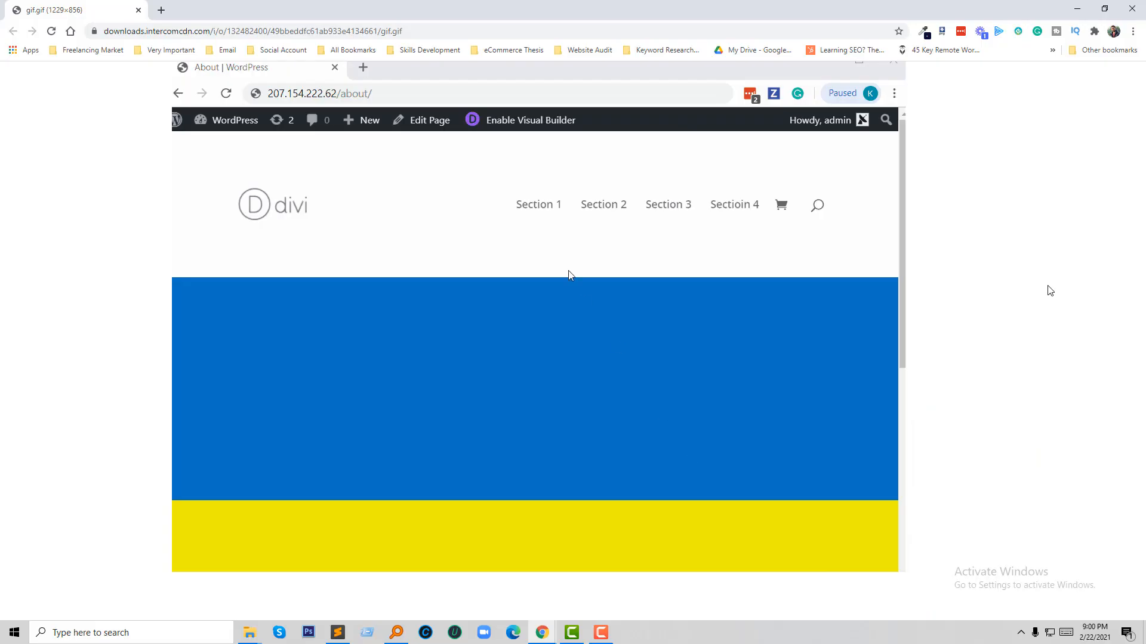
mouse_move(544, 212)
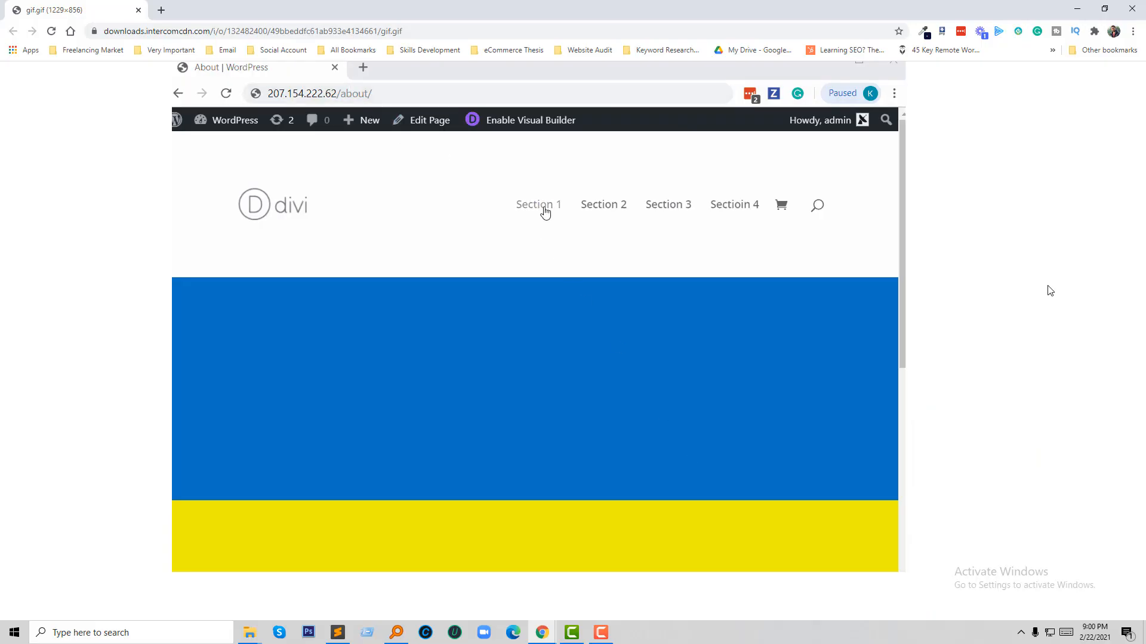
- Click through the demo page's section menu links repeatedly before applying the fix
click(539, 205)
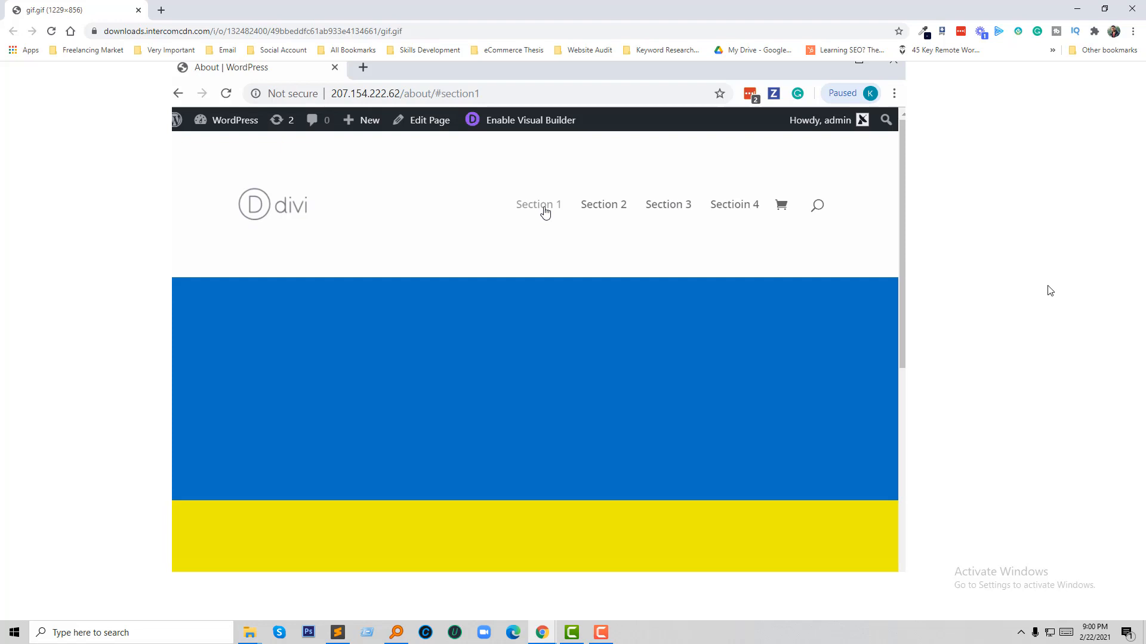
click(602, 204)
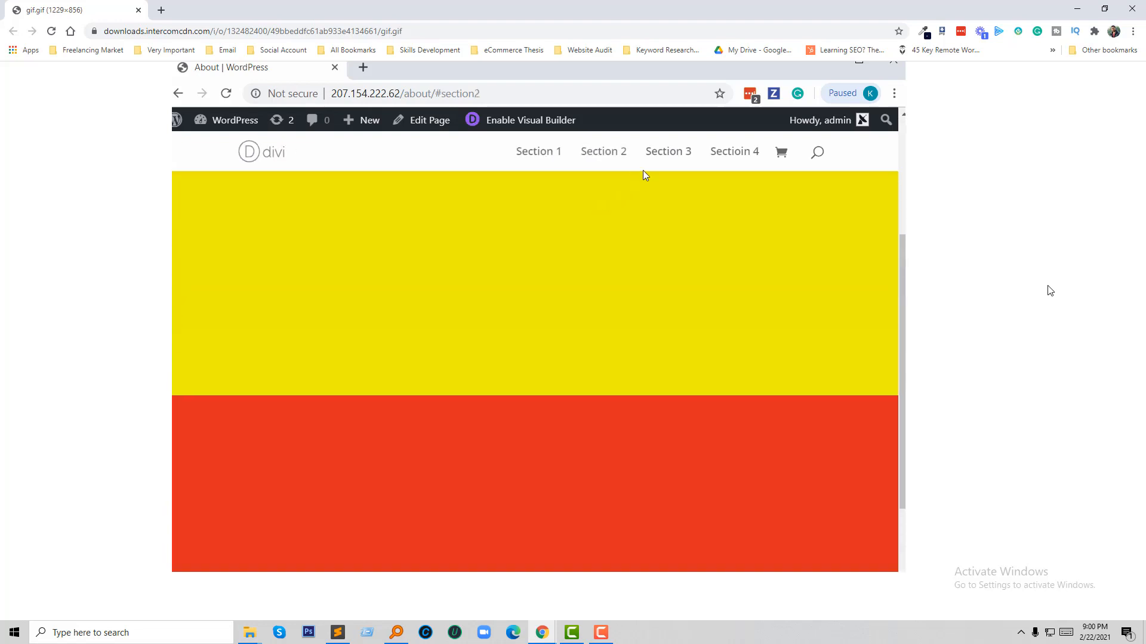
click(732, 152)
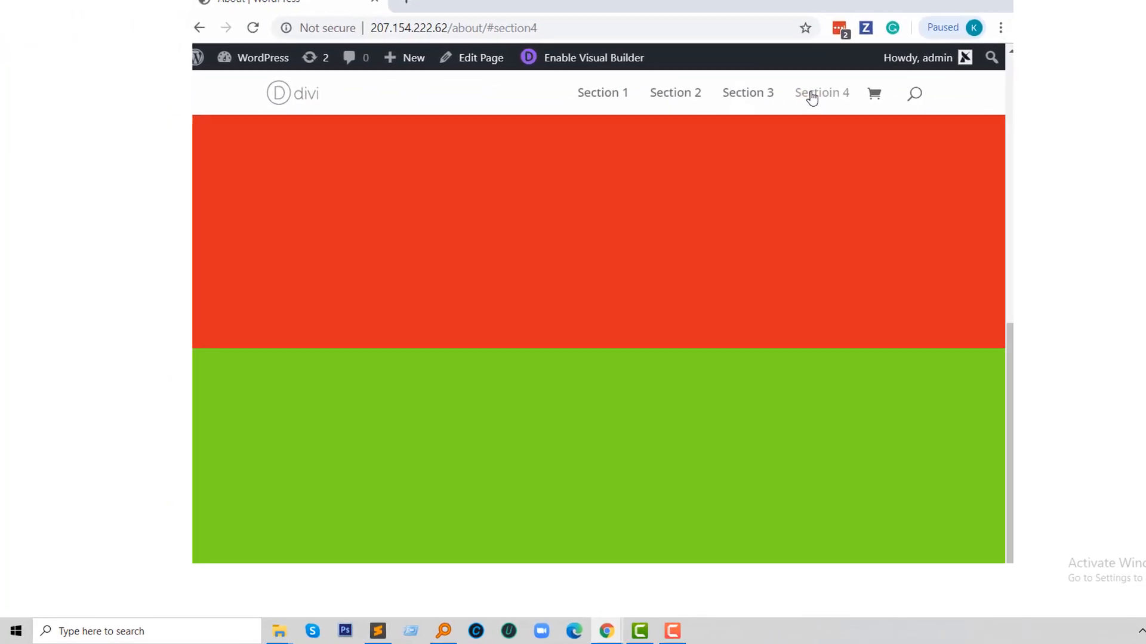
click(602, 92)
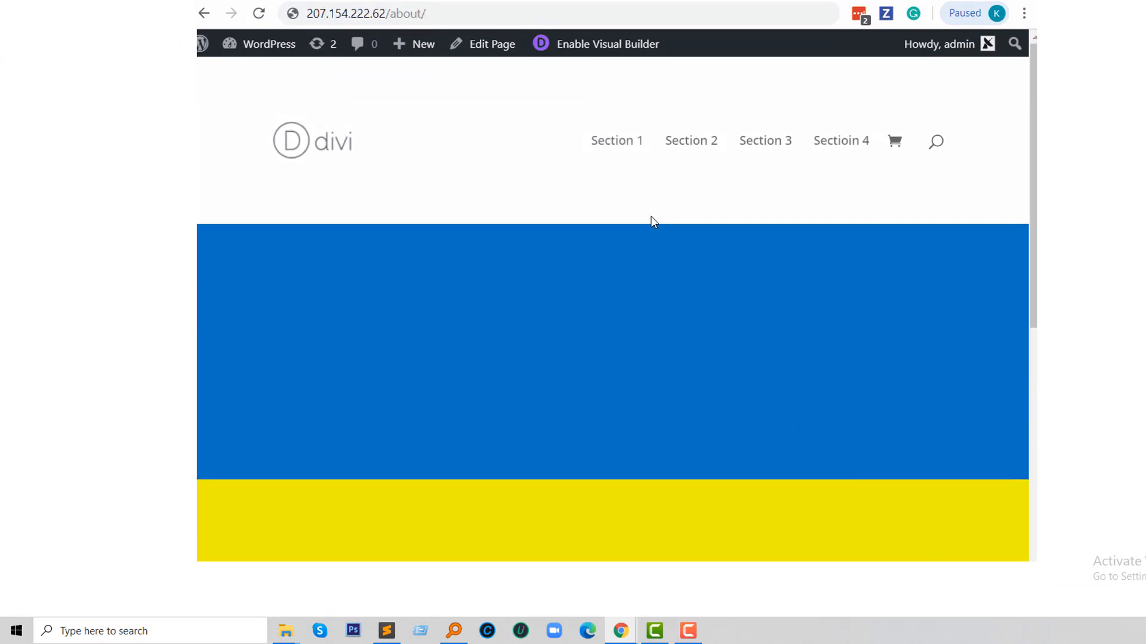
mouse_move(616, 141)
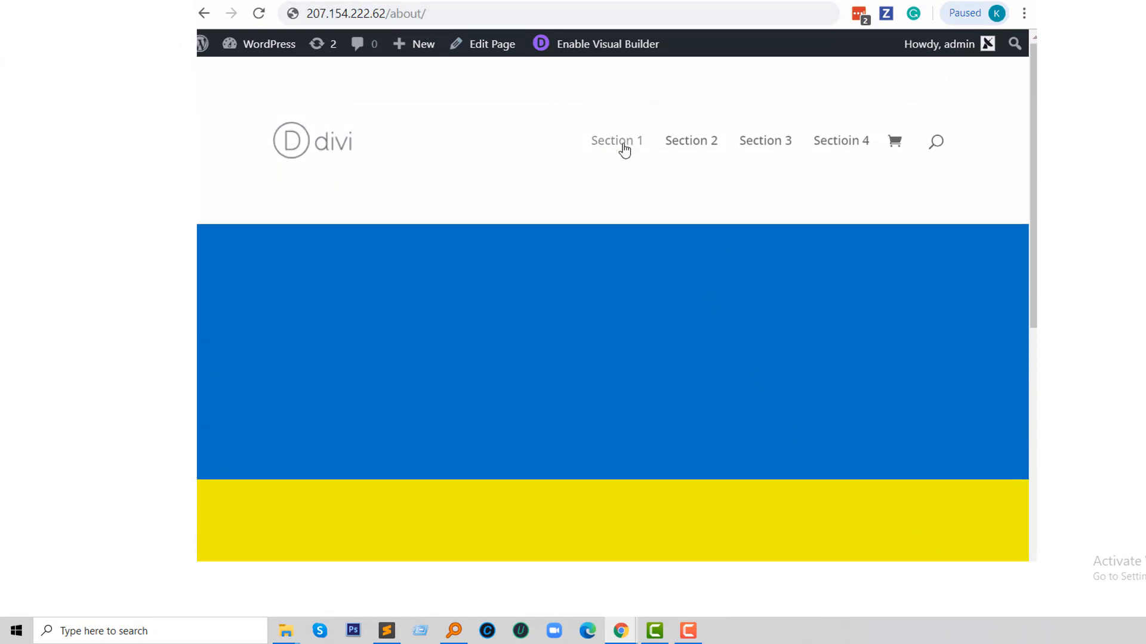
click(615, 141)
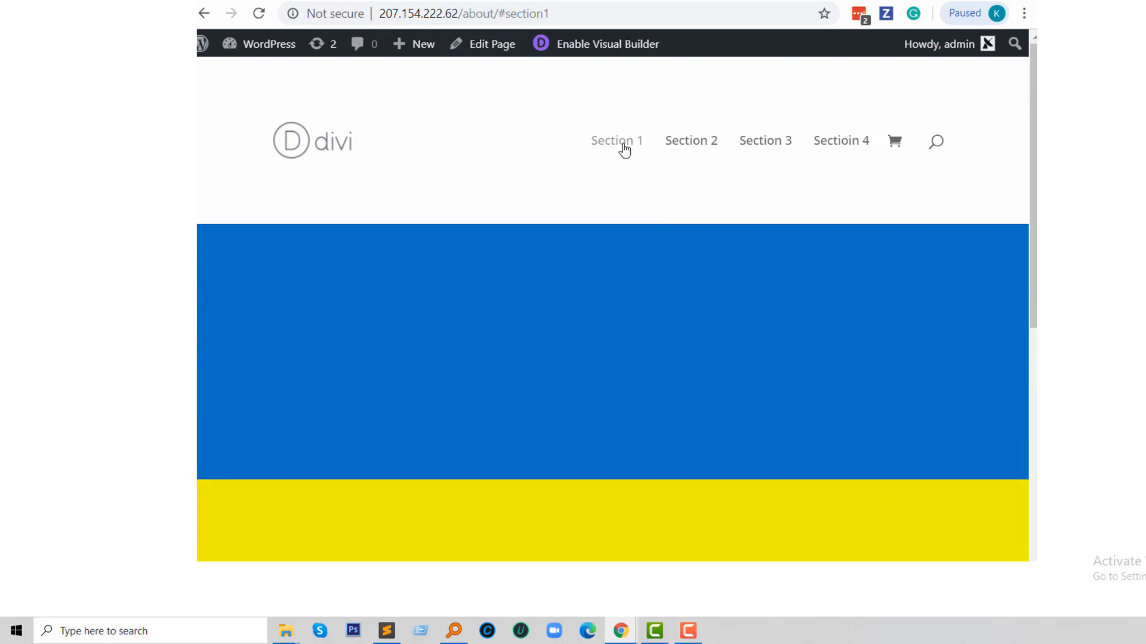
click(689, 141)
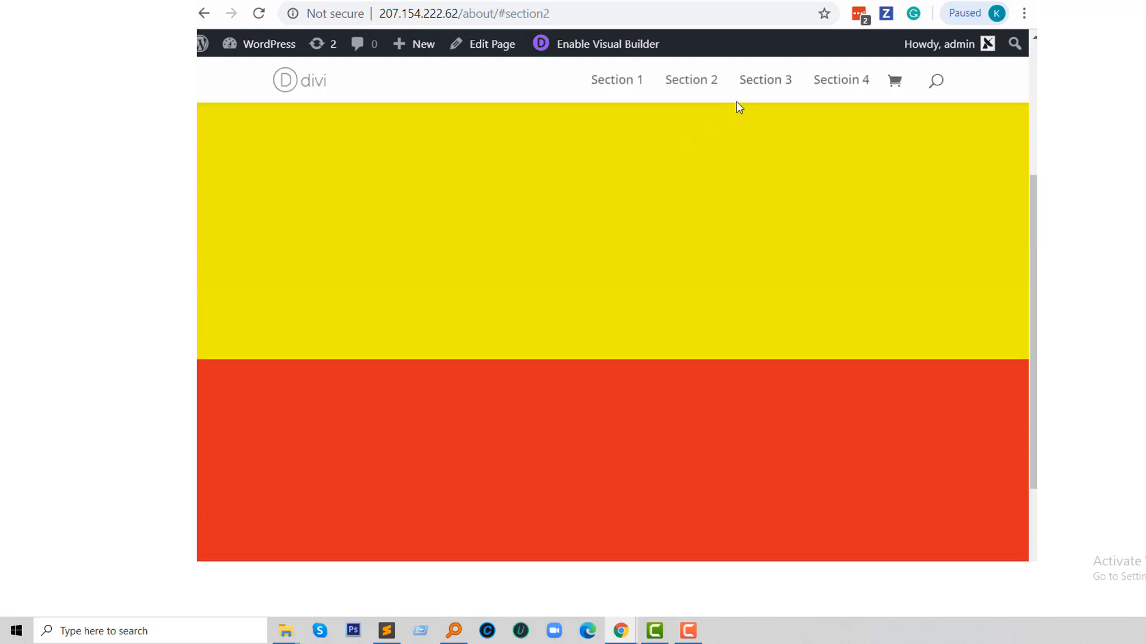
click(840, 80)
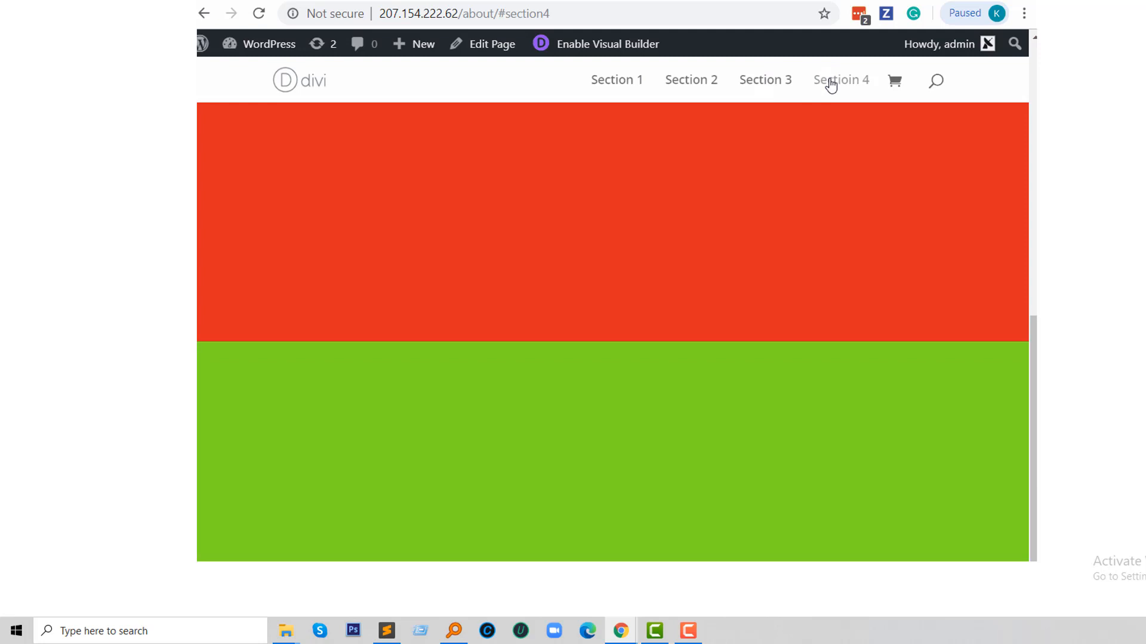
click(616, 80)
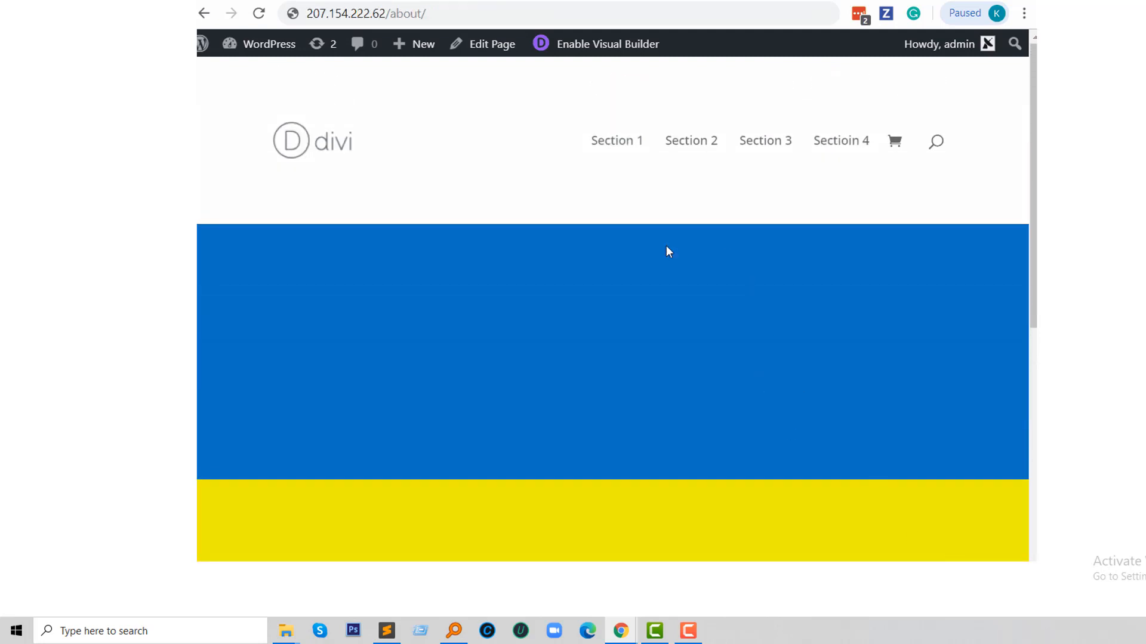
mouse_move(616, 141)
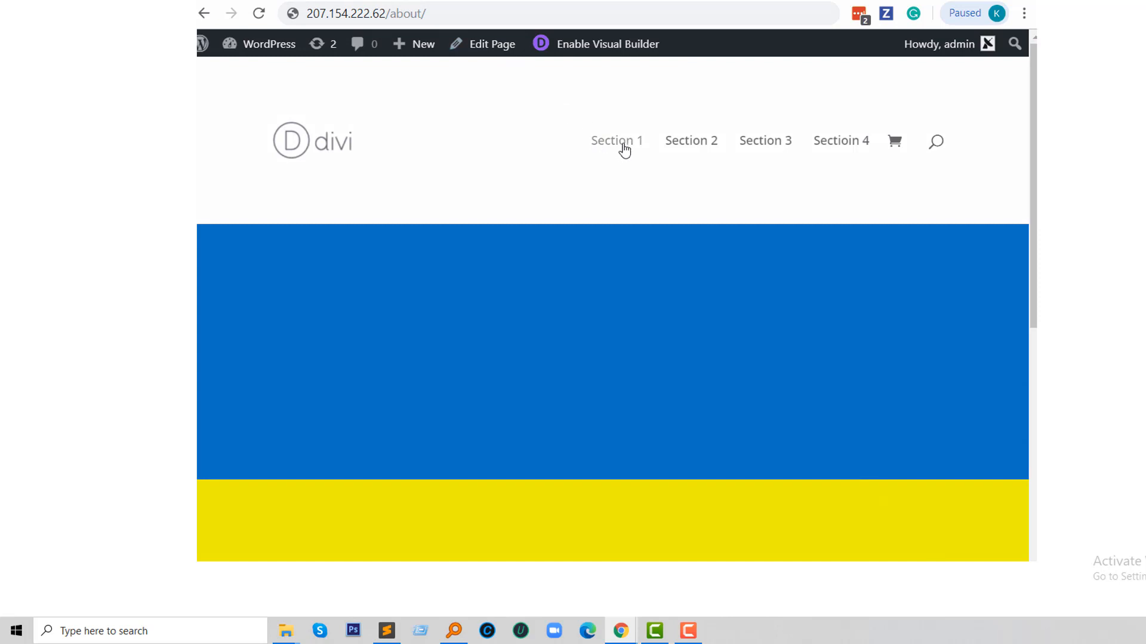
click(616, 141)
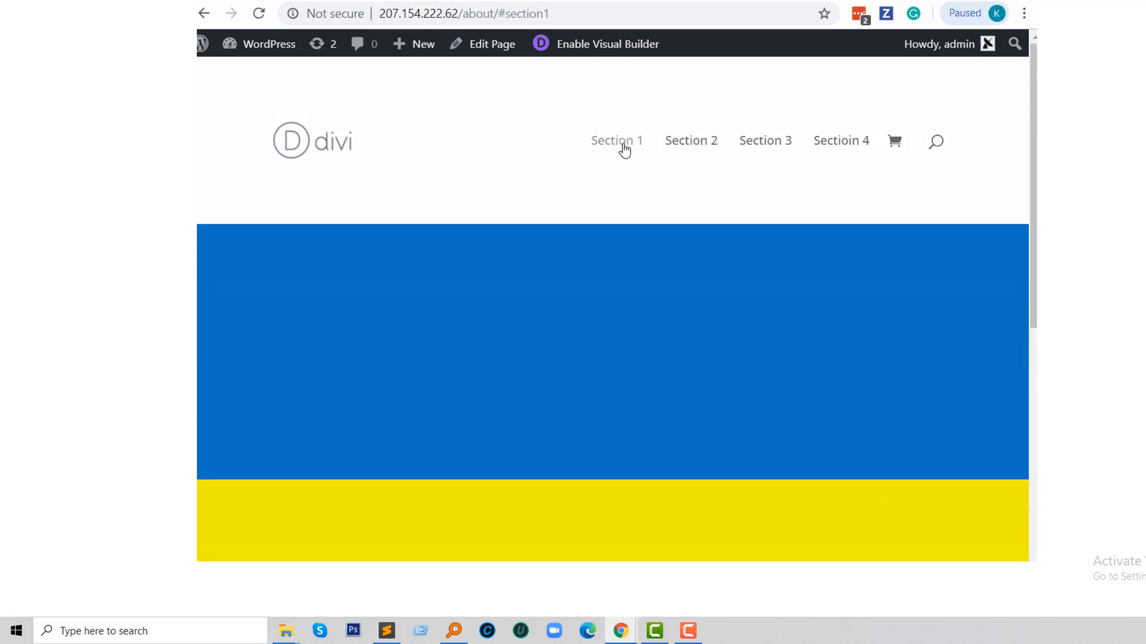
click(691, 141)
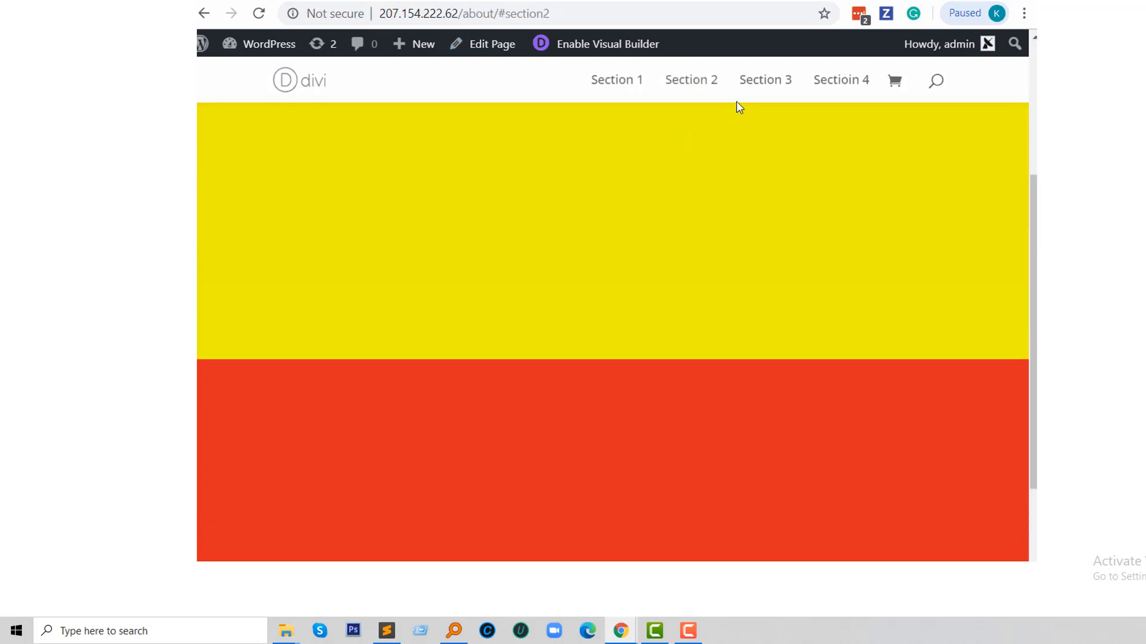
click(840, 80)
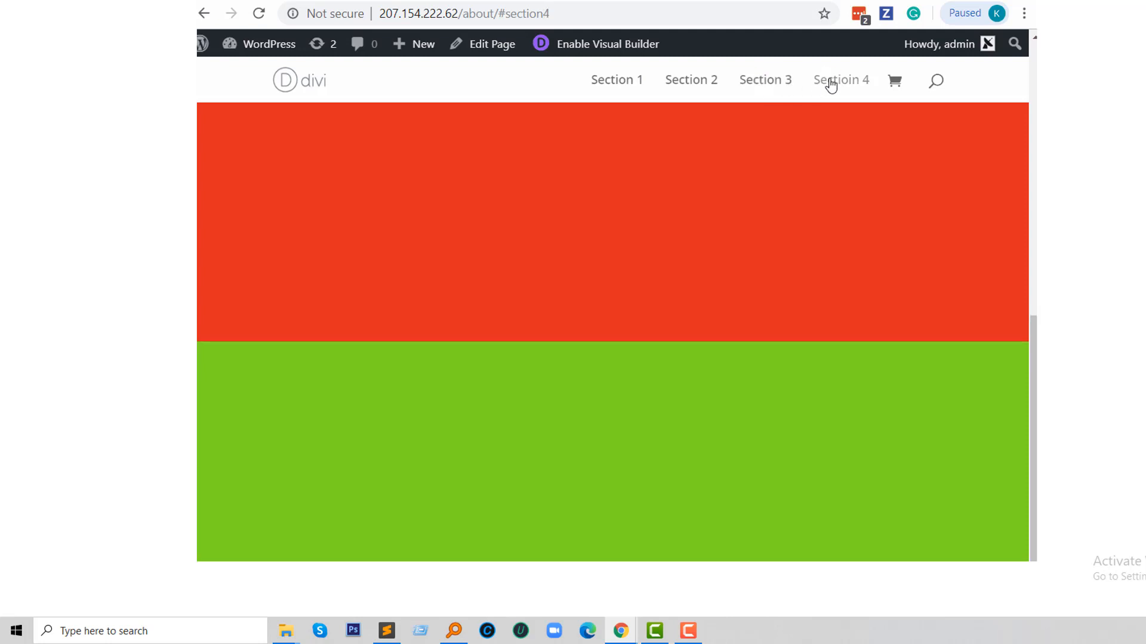
click(616, 80)
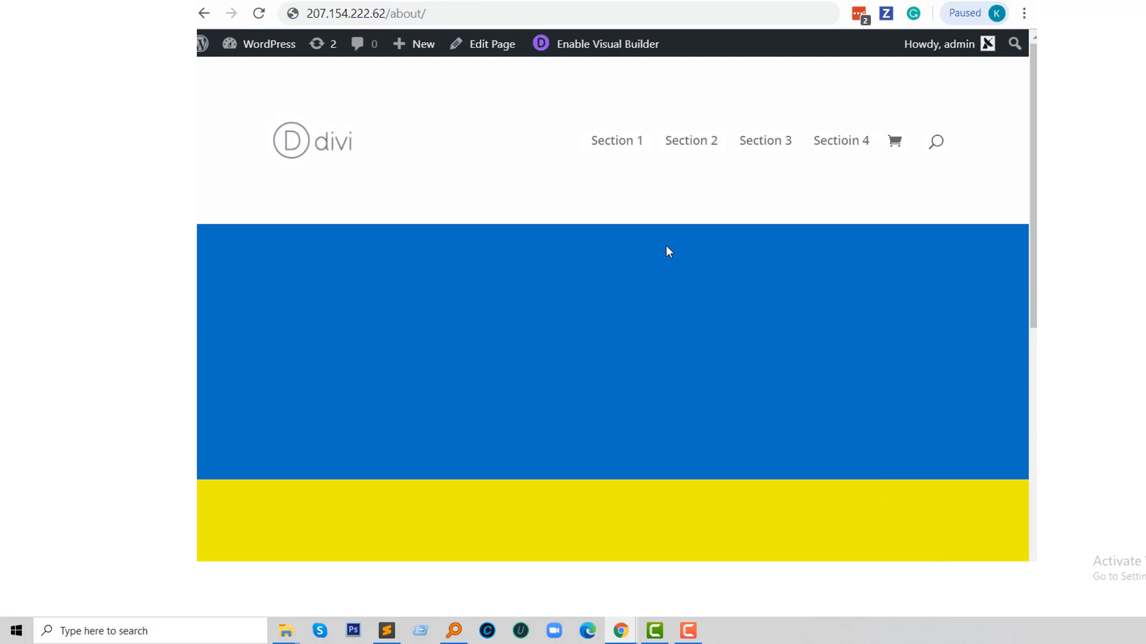
mouse_move(616, 141)
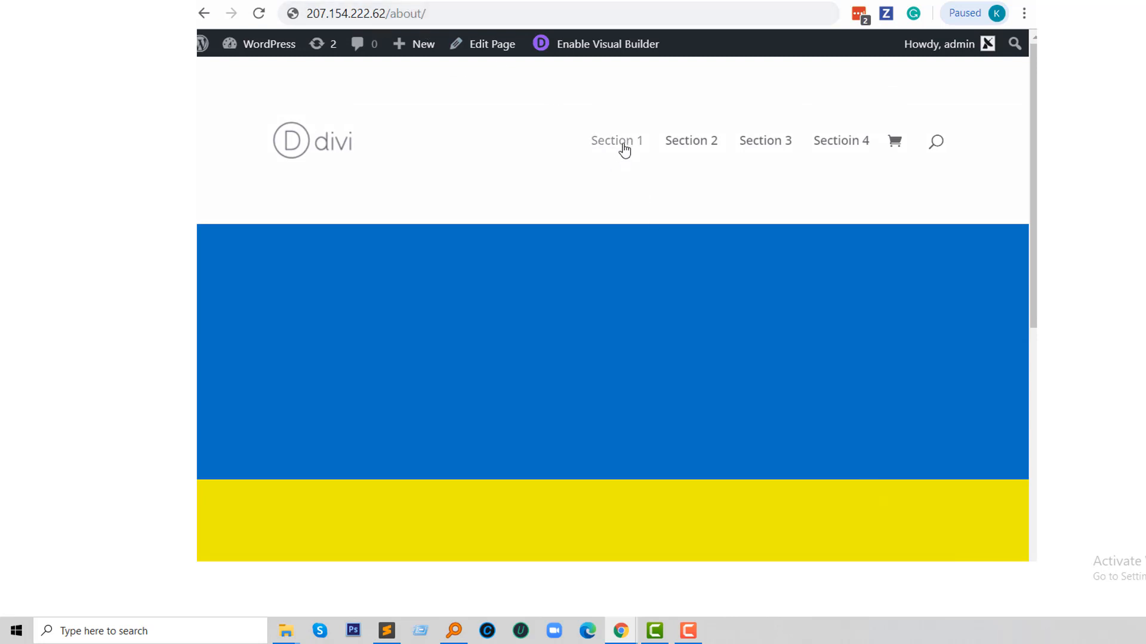
click(616, 140)
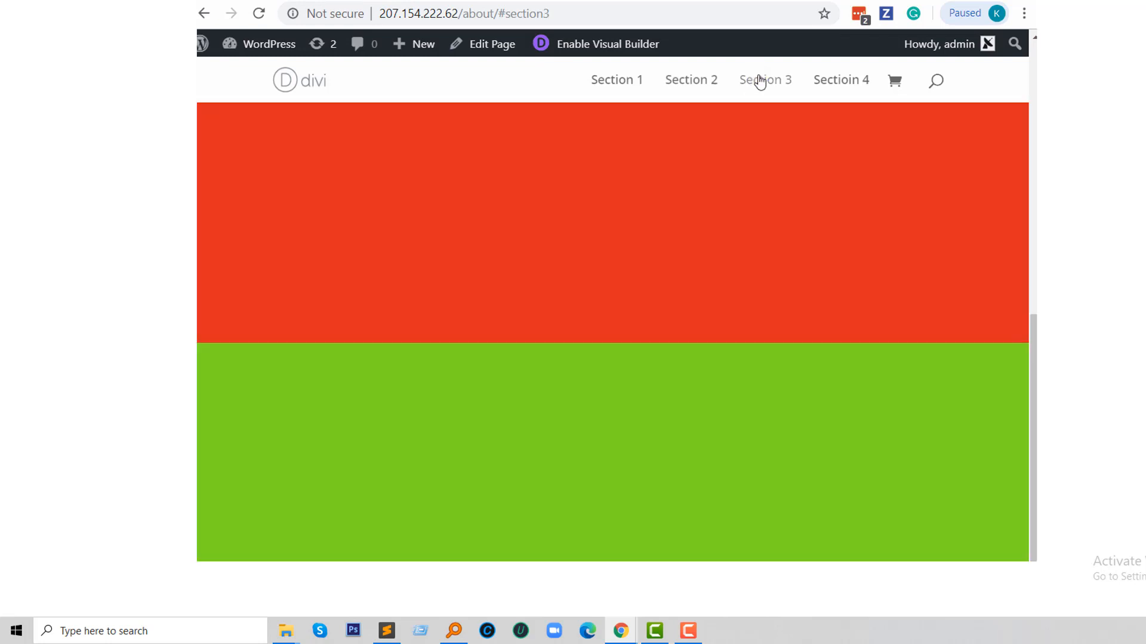
click(840, 80)
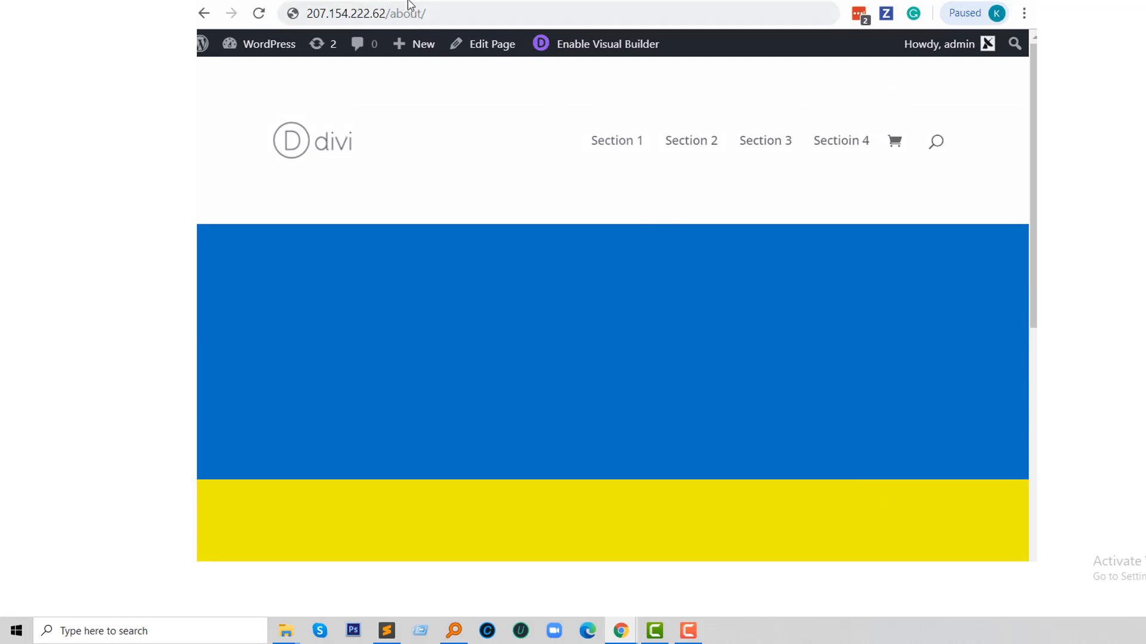
click(616, 141)
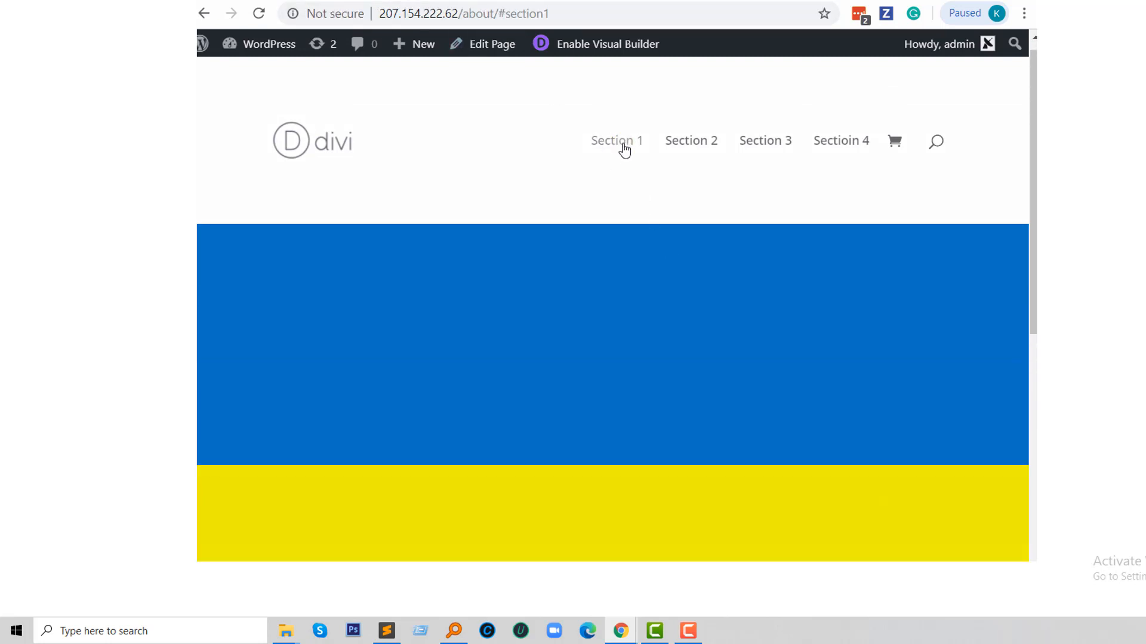
click(690, 141)
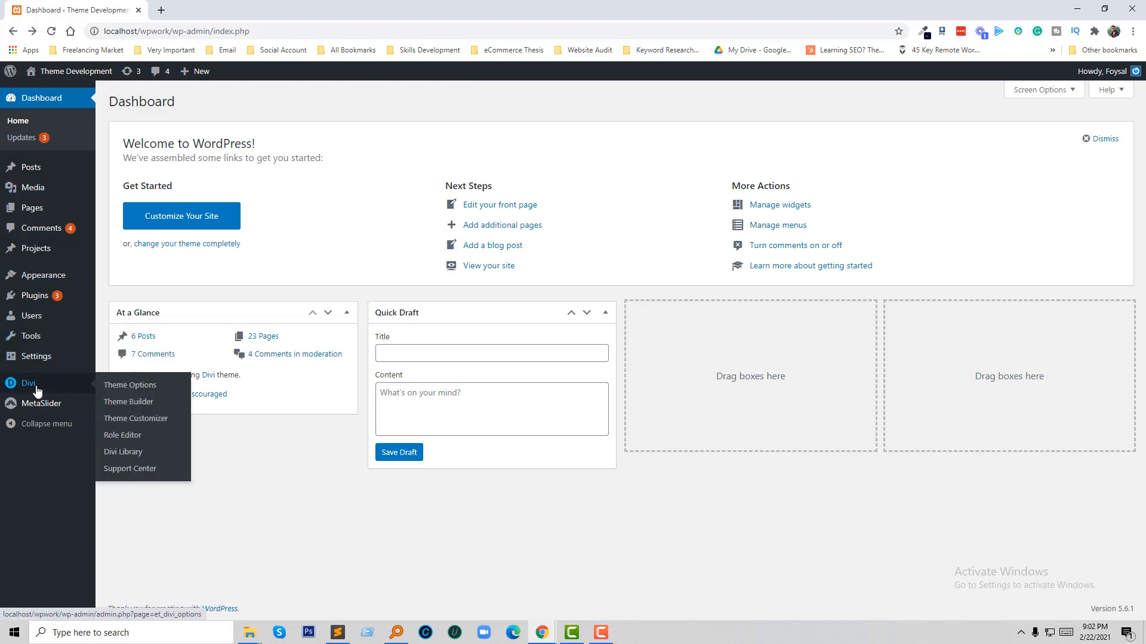
mouse_move(130, 385)
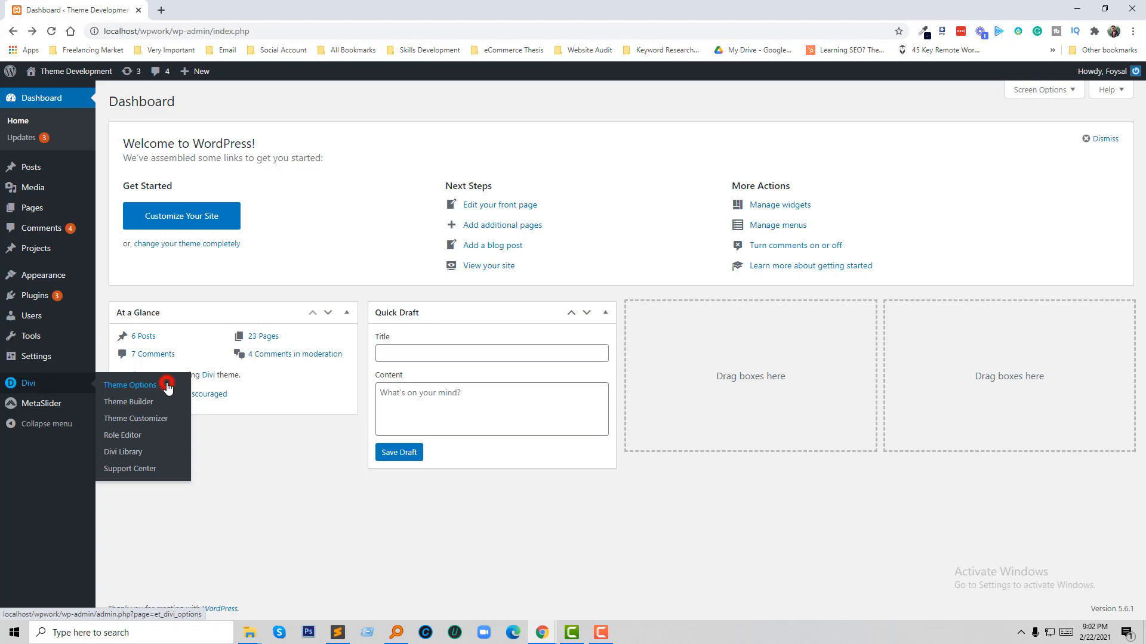
- Go to Divi > Theme Options, landing on the General settings
click(130, 385)
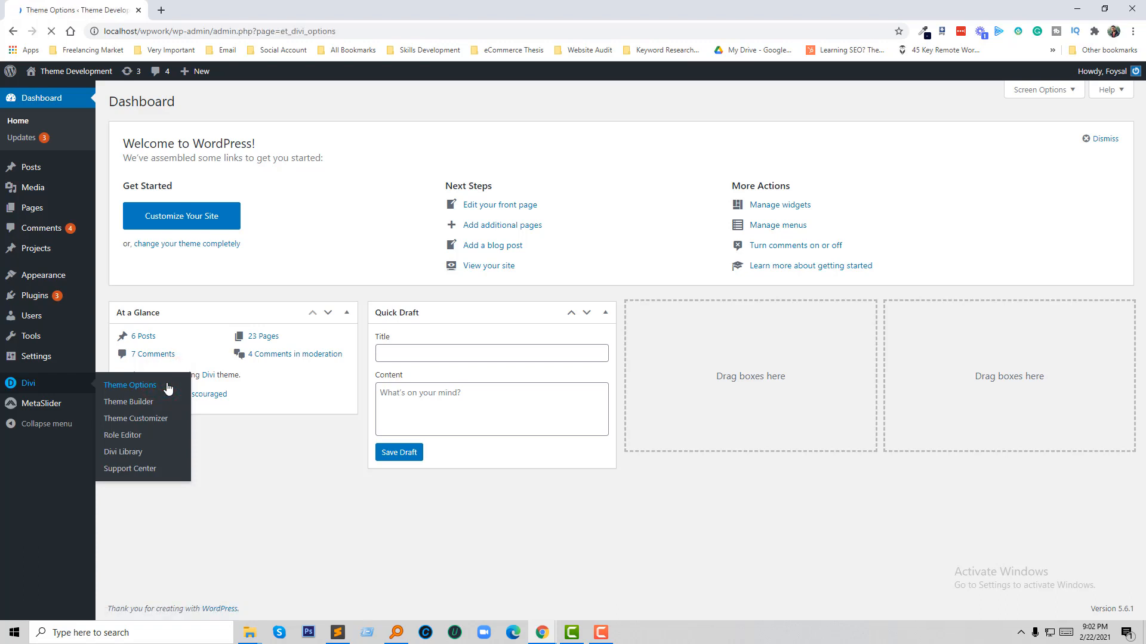
click(130, 386)
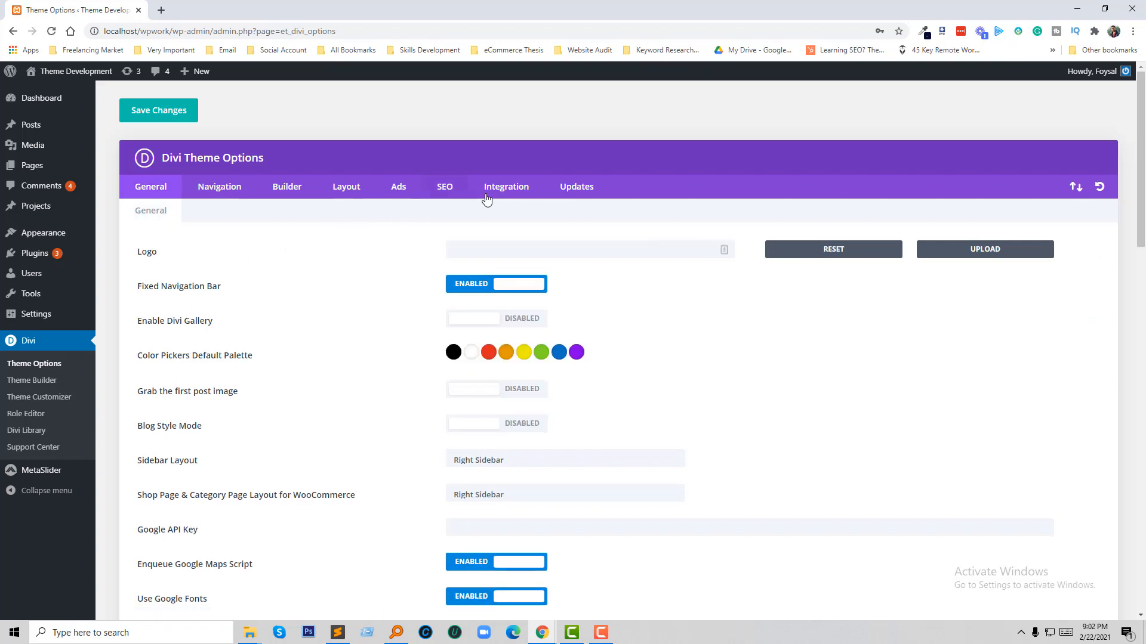
mouse_move(506, 187)
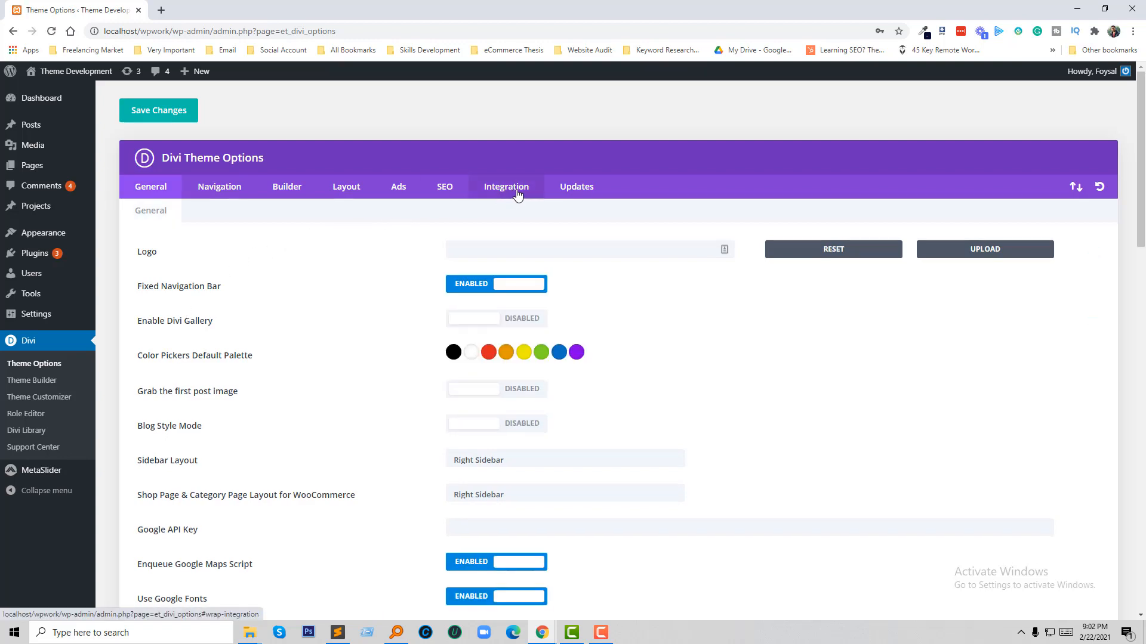
- Show the Integration settings' empty head code box and copy the anchor-link jQuery script from Sublime Text
click(506, 186)
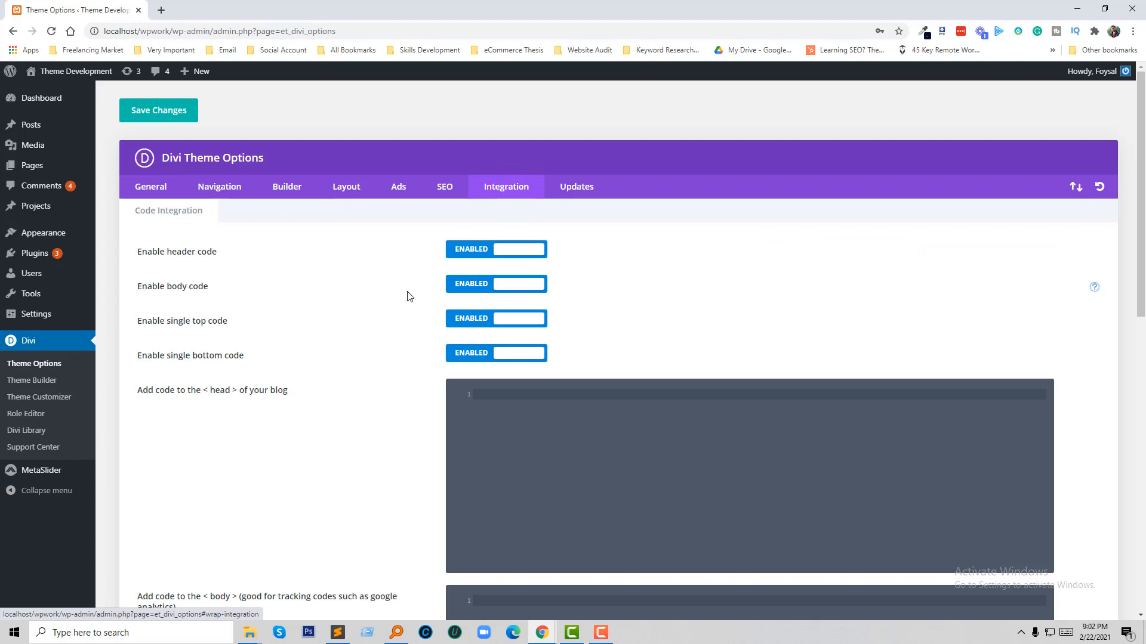
scroll(down, 3)
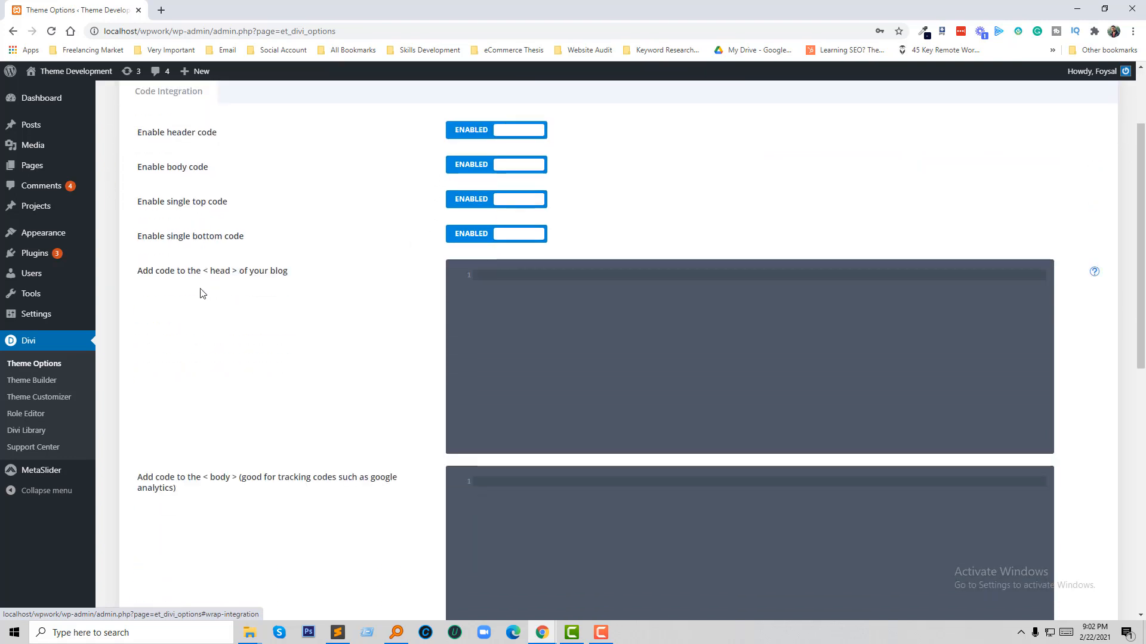
mouse_move(266, 299)
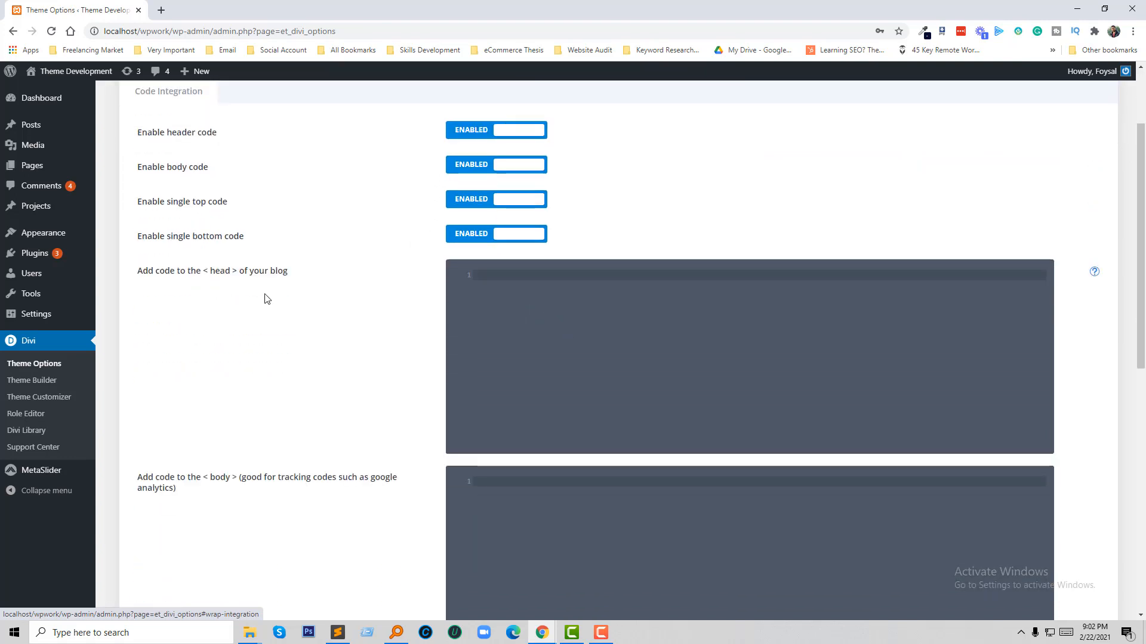
mouse_move(555, 321)
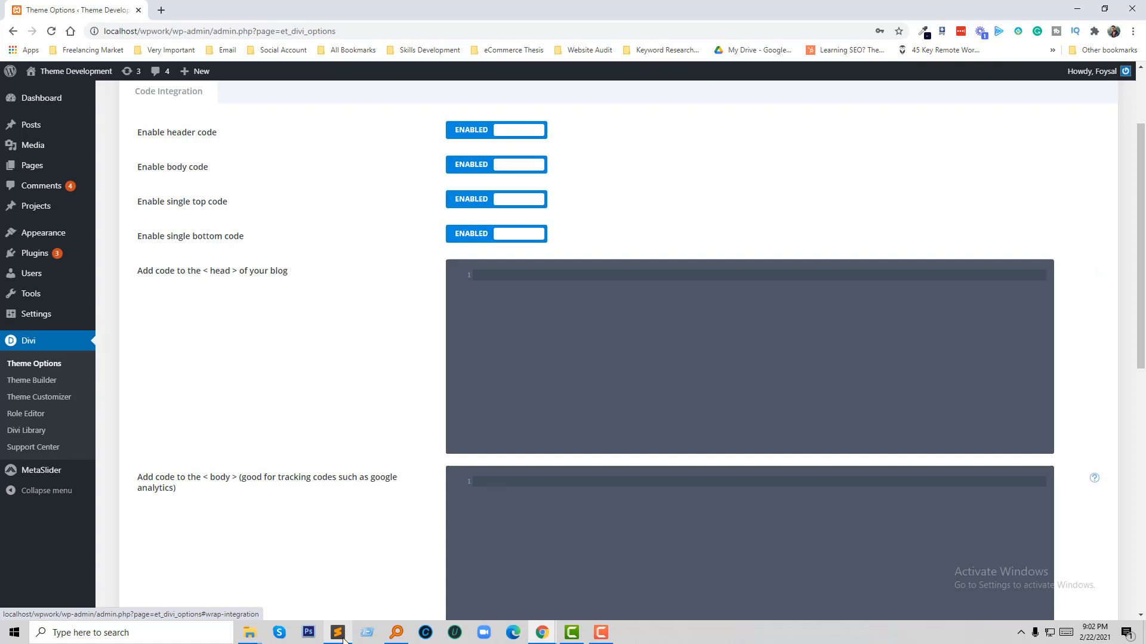
click(337, 633)
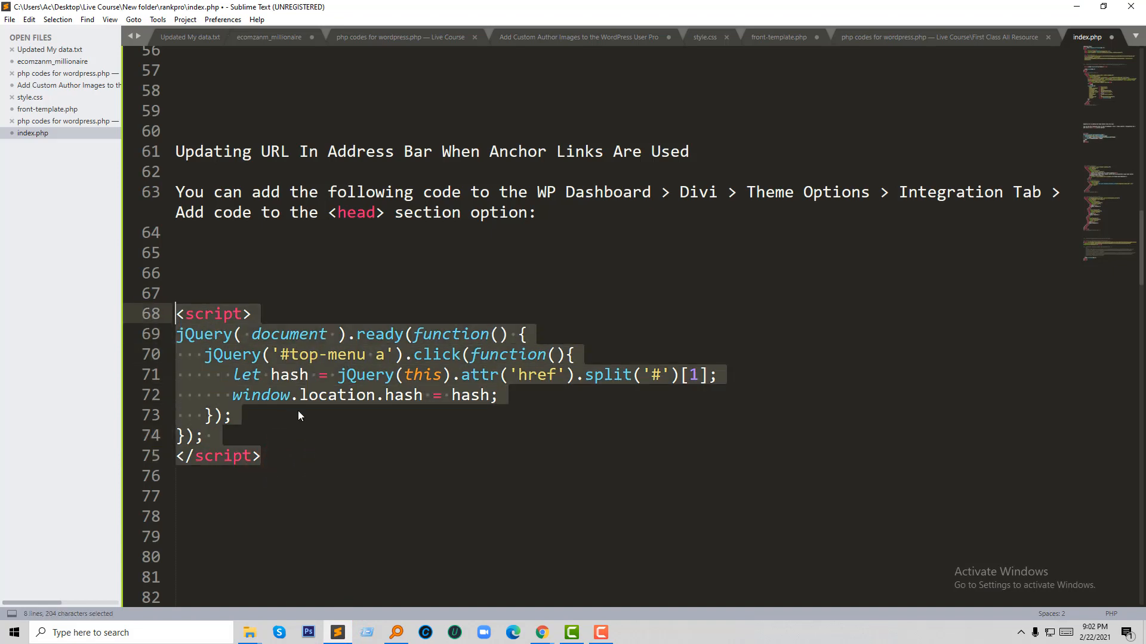
click(540, 633)
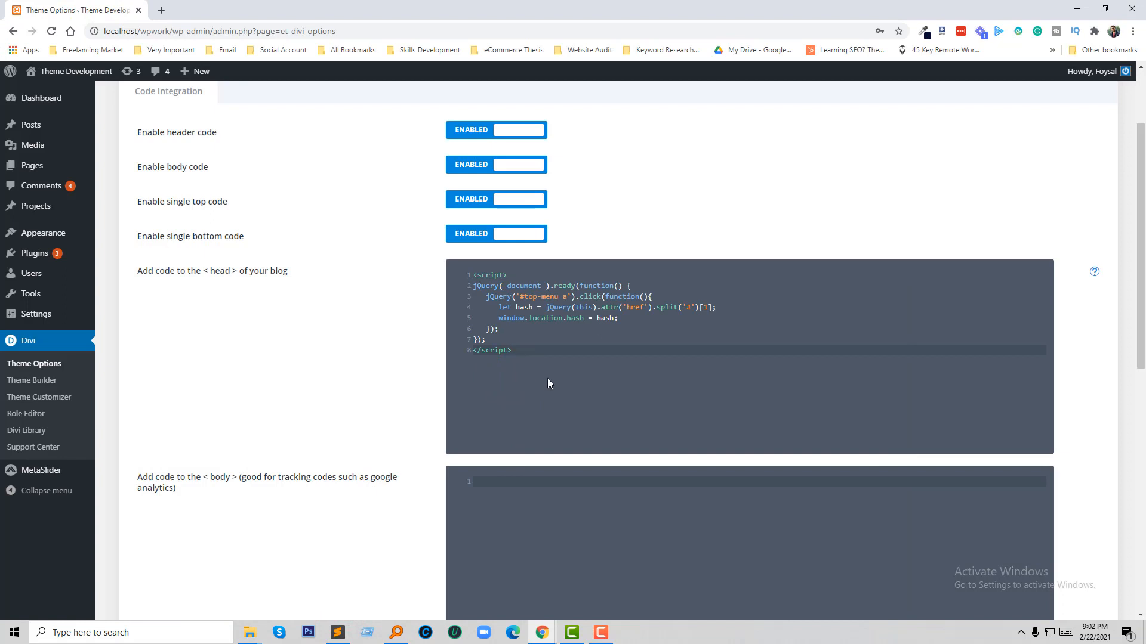
- Place the jQuery anchor-hash script in the head code box and save the theme options
scroll(down, 3)
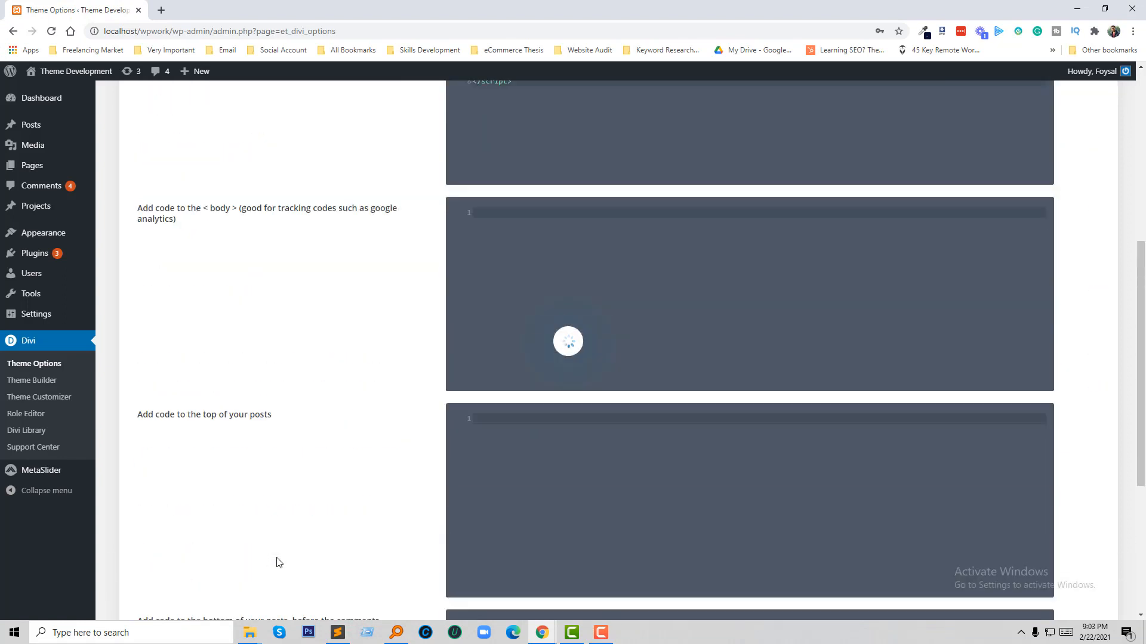
scroll(up, 3)
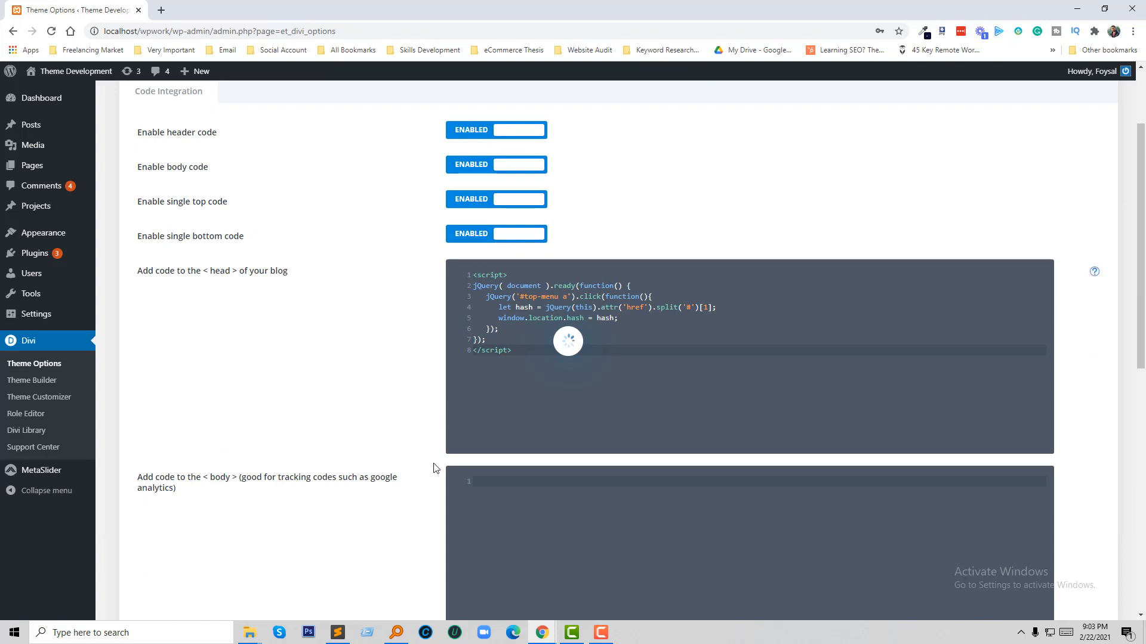
mouse_move(540, 632)
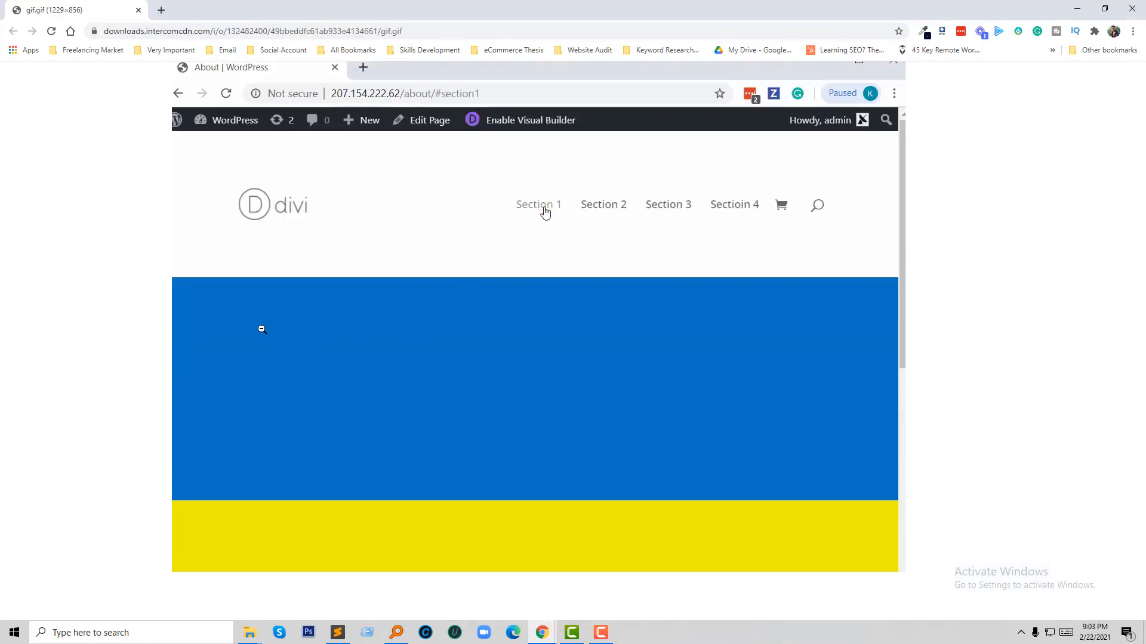
- Visit the demo About page sections, the URL updating to #section1, #section2, #section3
click(603, 205)
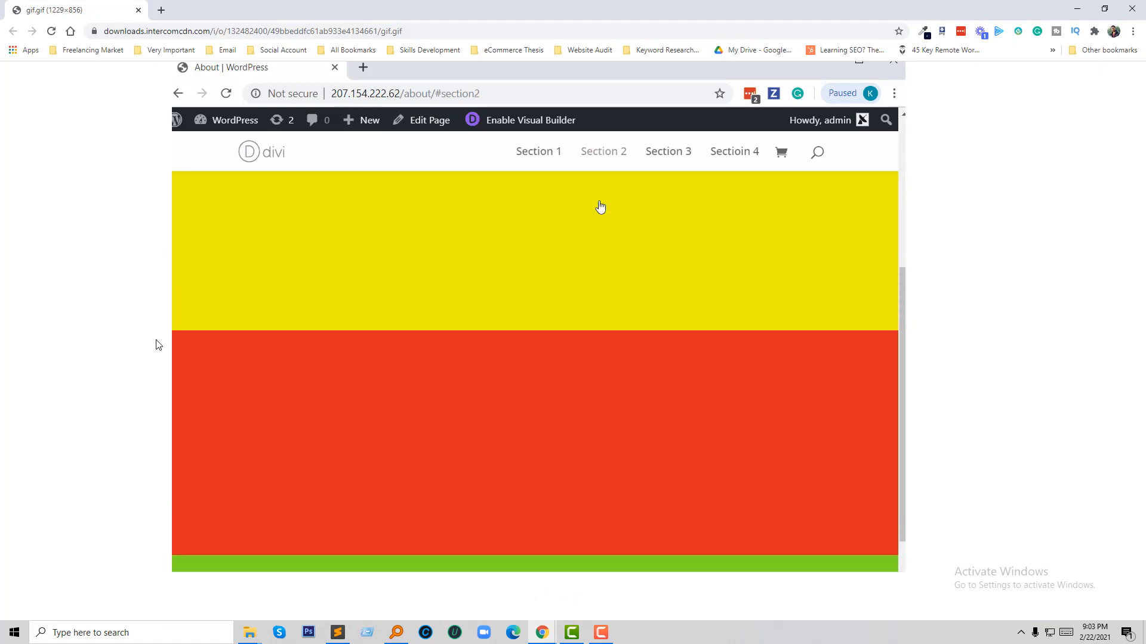
click(666, 152)
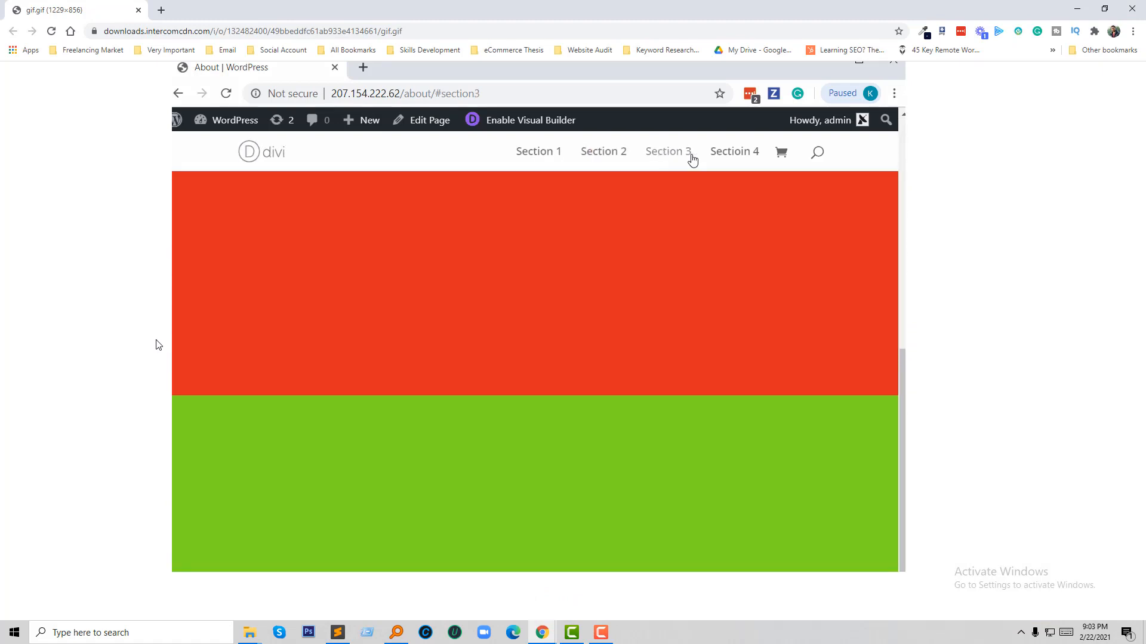
click(734, 152)
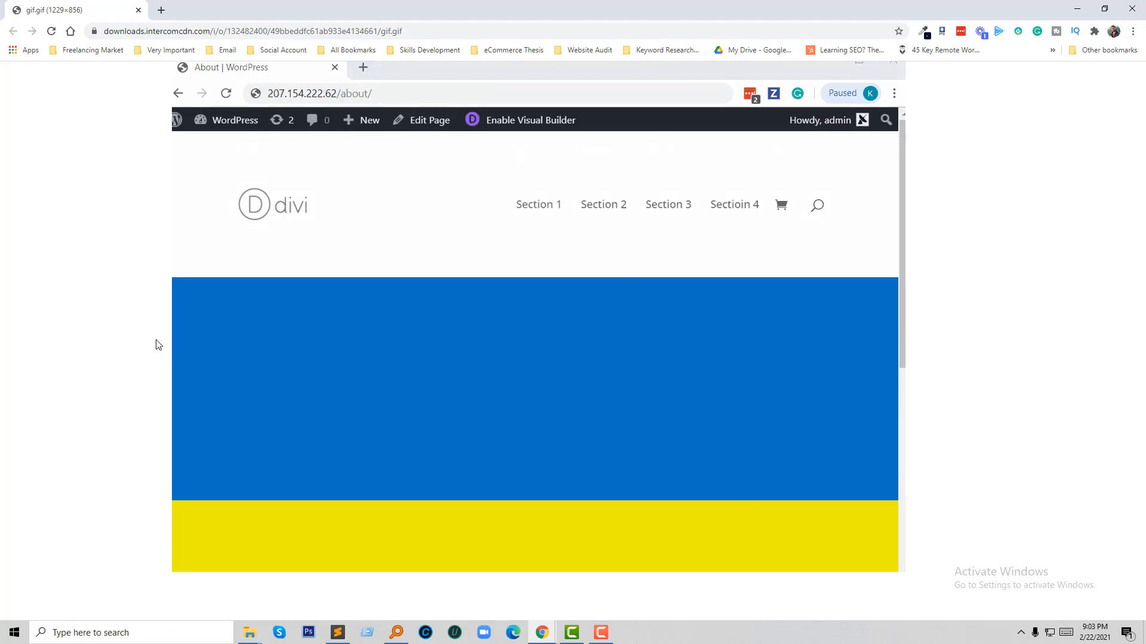
mouse_move(369, 110)
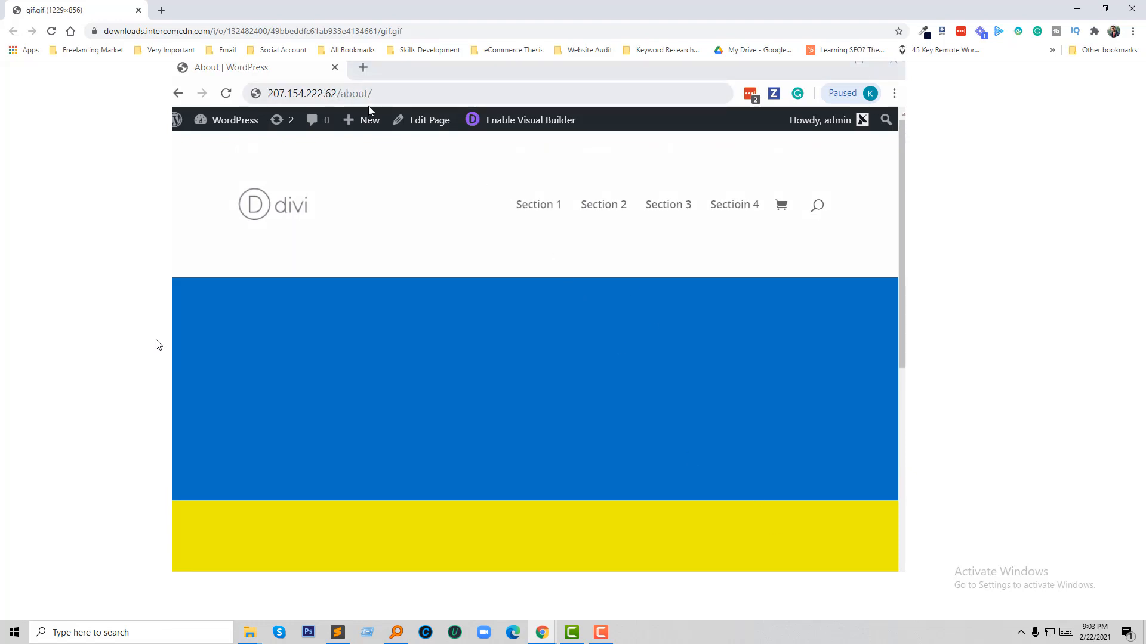
click(538, 204)
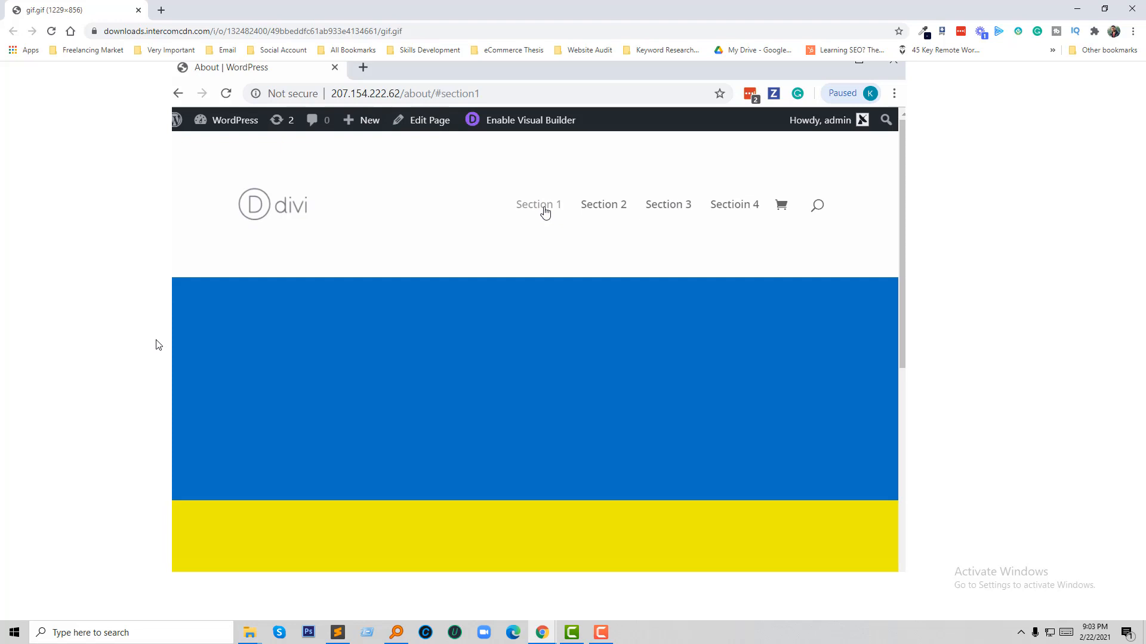
click(602, 204)
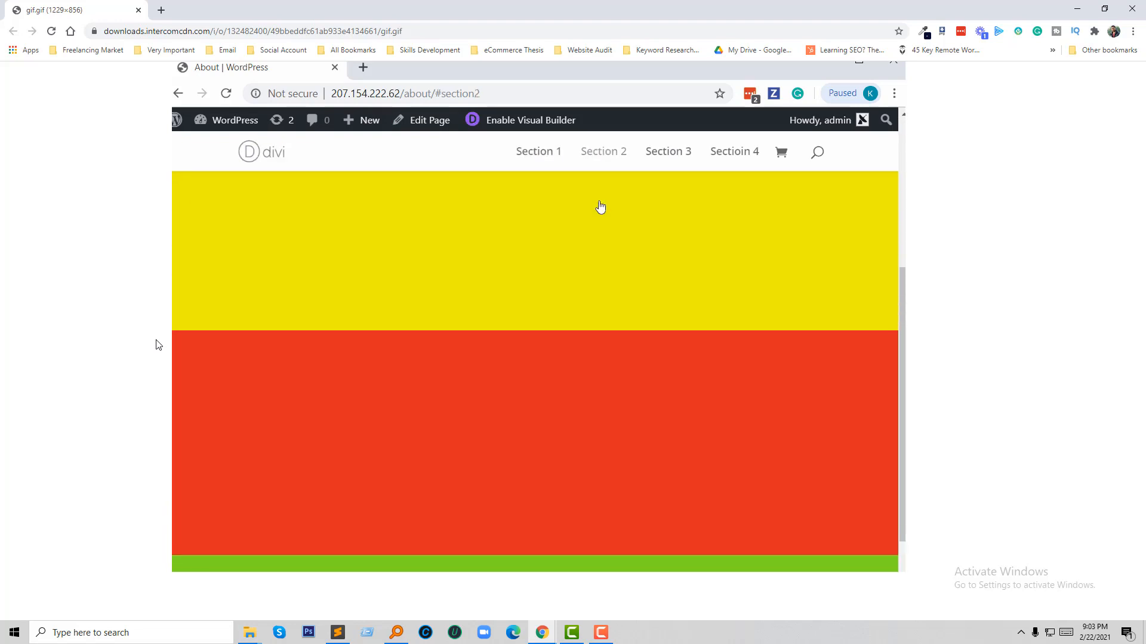
click(666, 151)
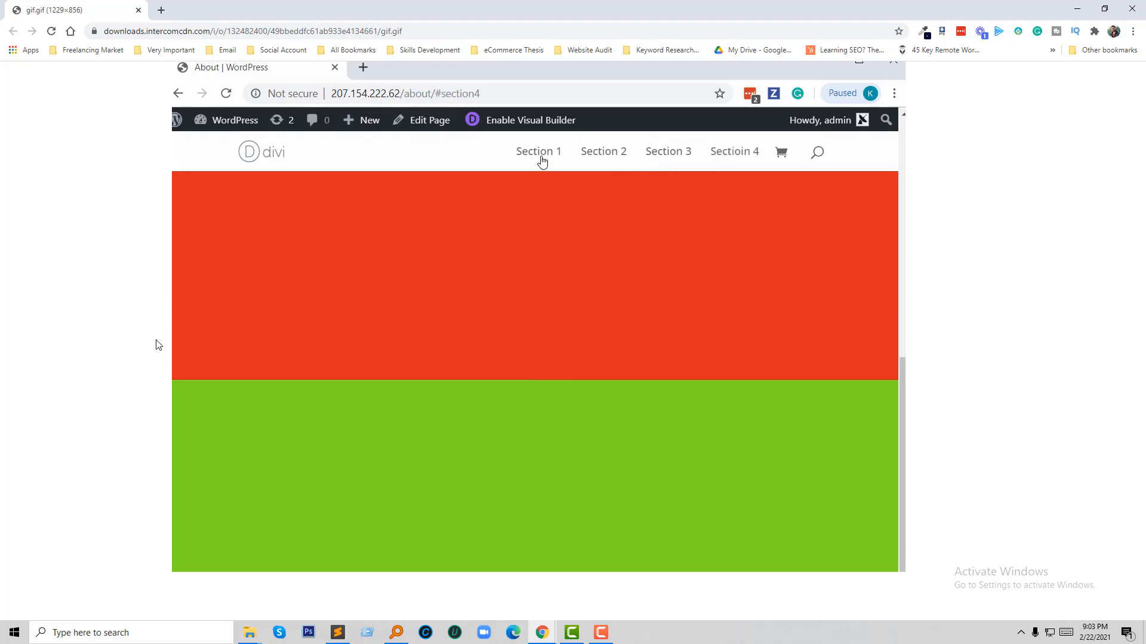
click(538, 151)
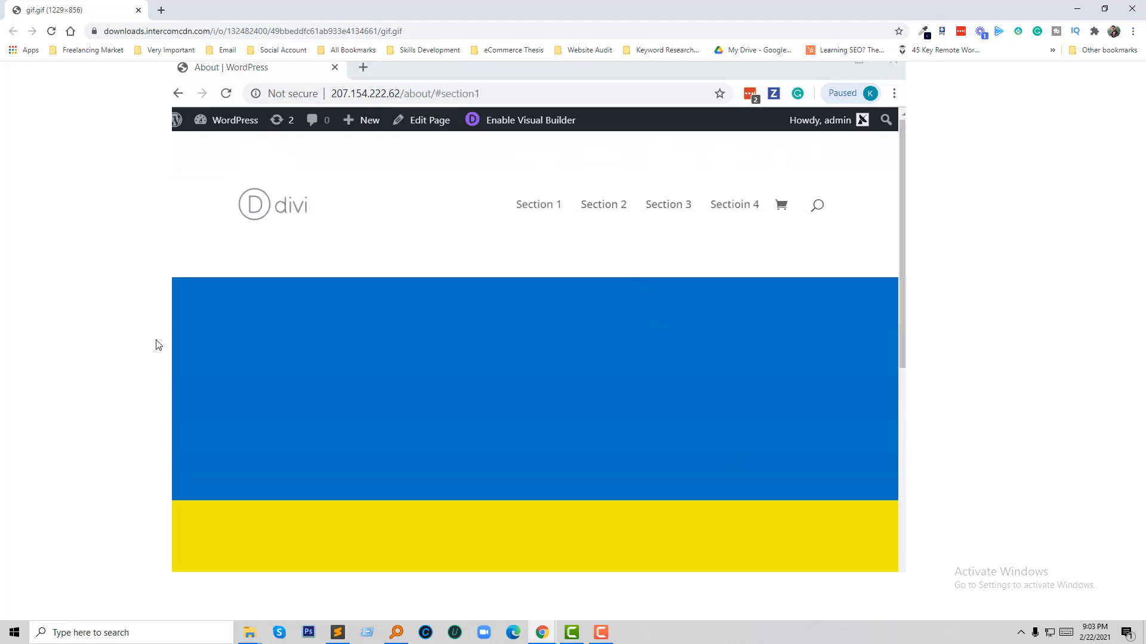